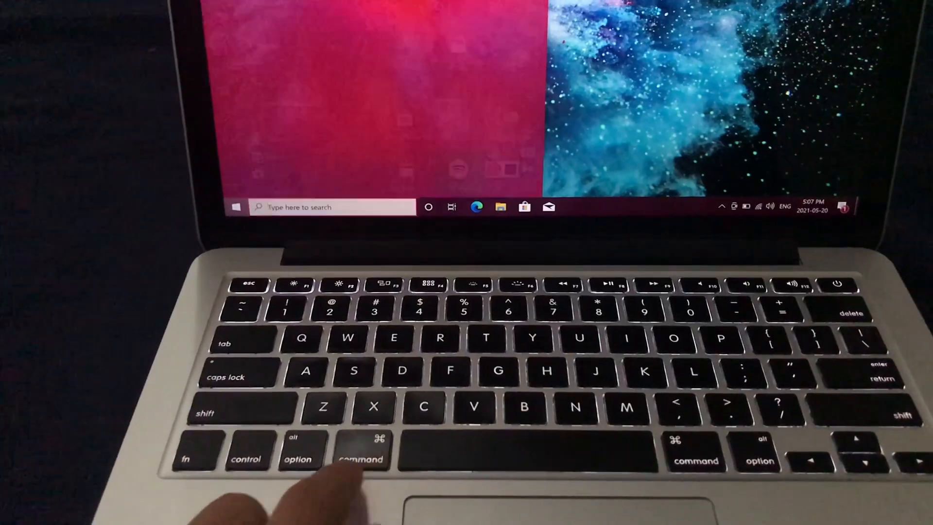
# - View About This Mac storage, then the overview confirming an Intel MacBook Pro on macOS Big Sur
pyautogui.click(236, 207)
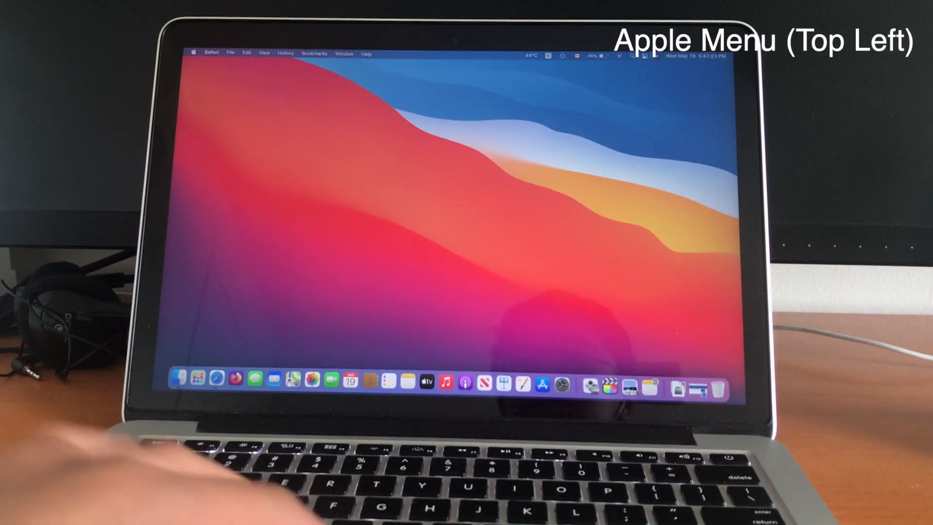
pyautogui.click(194, 55)
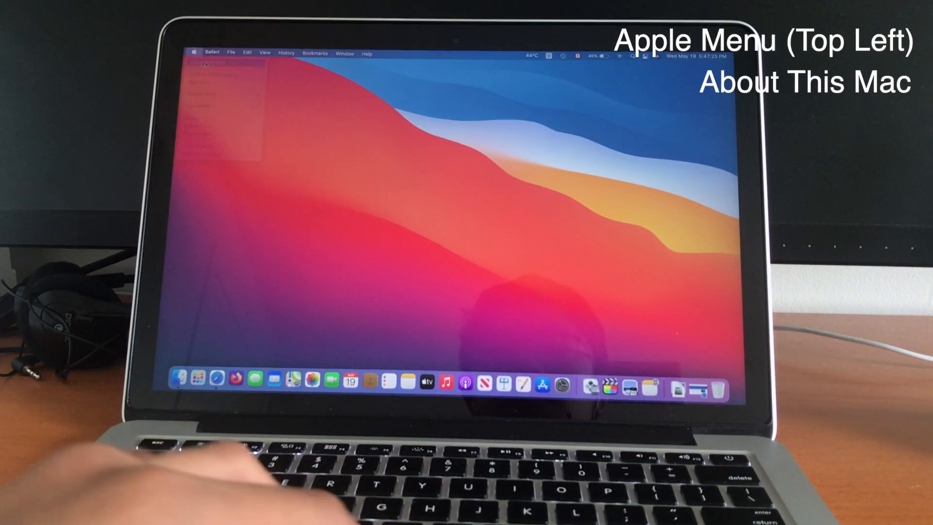
pyautogui.click(455, 116)
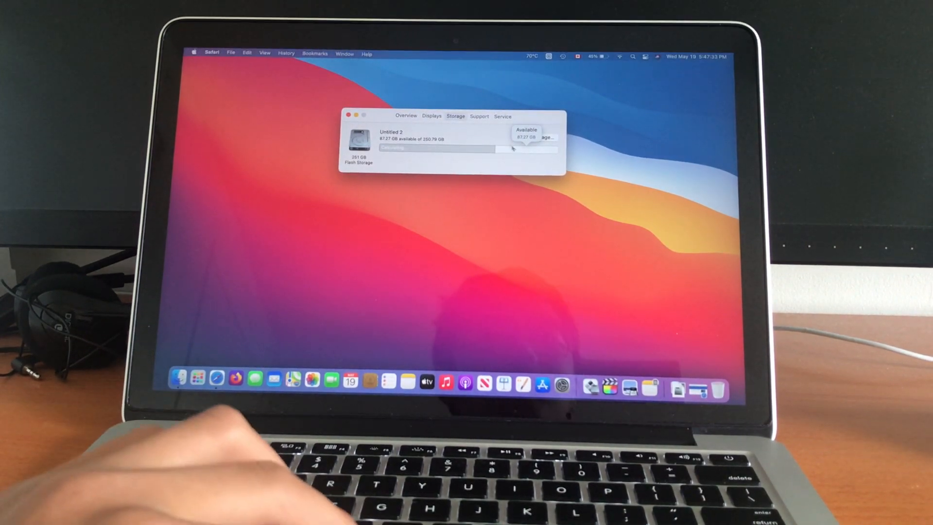
pyautogui.click(406, 116)
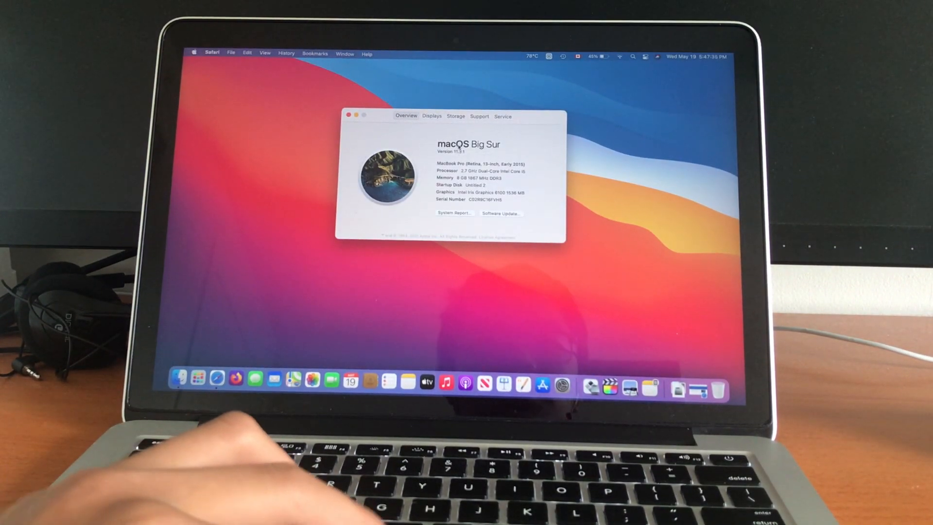
pyautogui.click(344, 114)
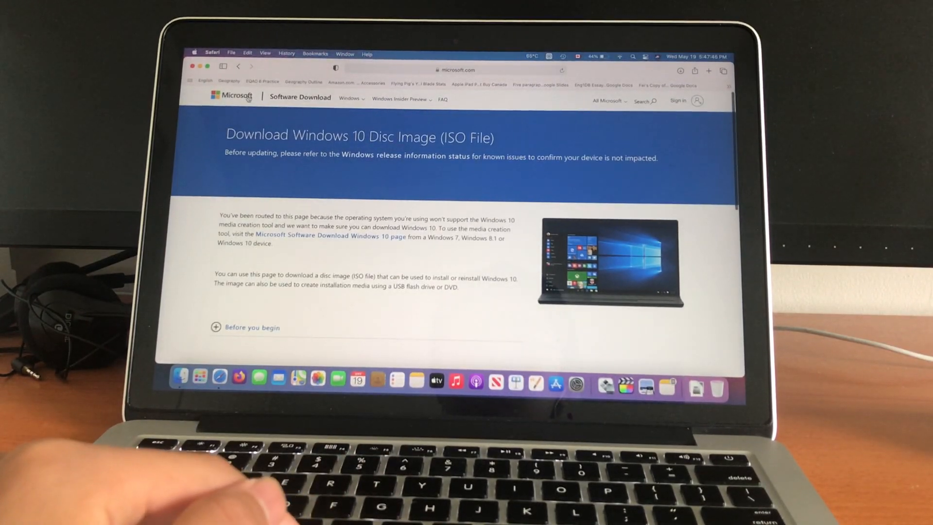
# - Choose the Windows 10 edition and English, then start the 64-bit ISO download
pyautogui.scroll(-3)
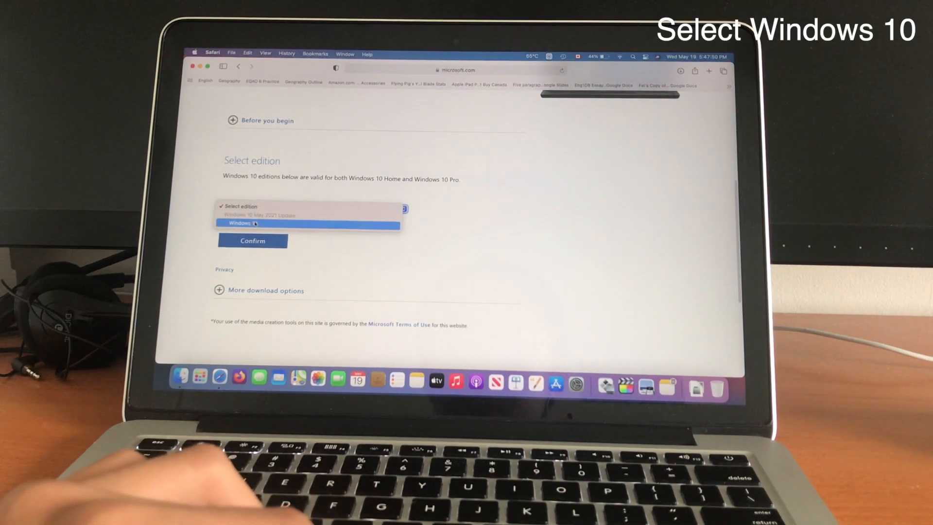
pyautogui.click(252, 240)
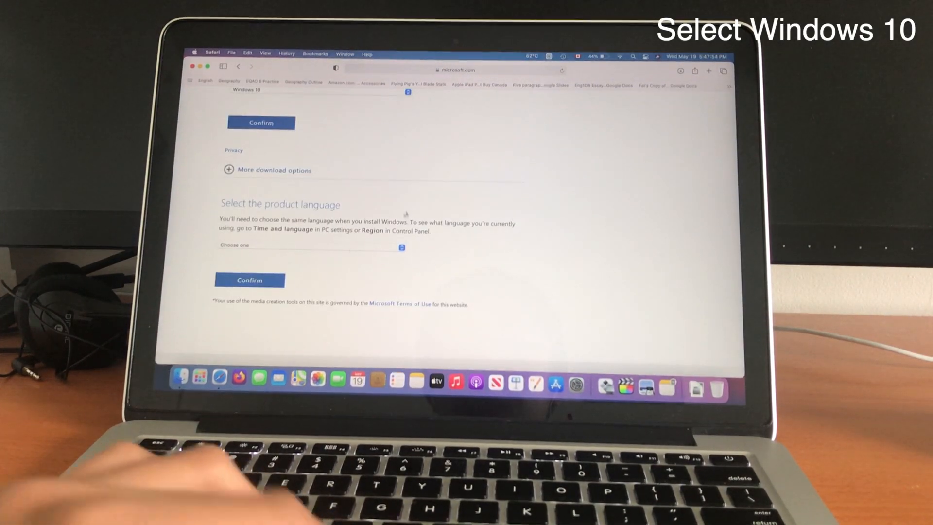
pyautogui.click(309, 245)
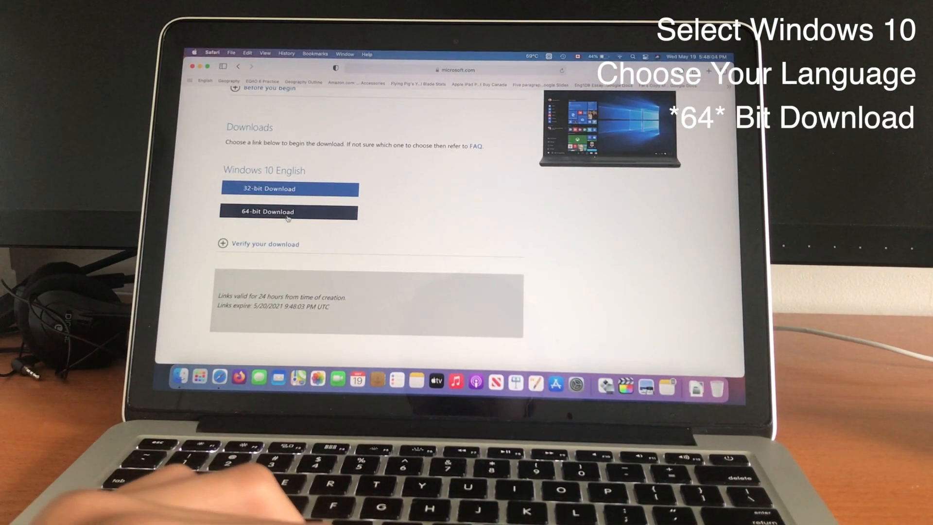
pyautogui.click(288, 211)
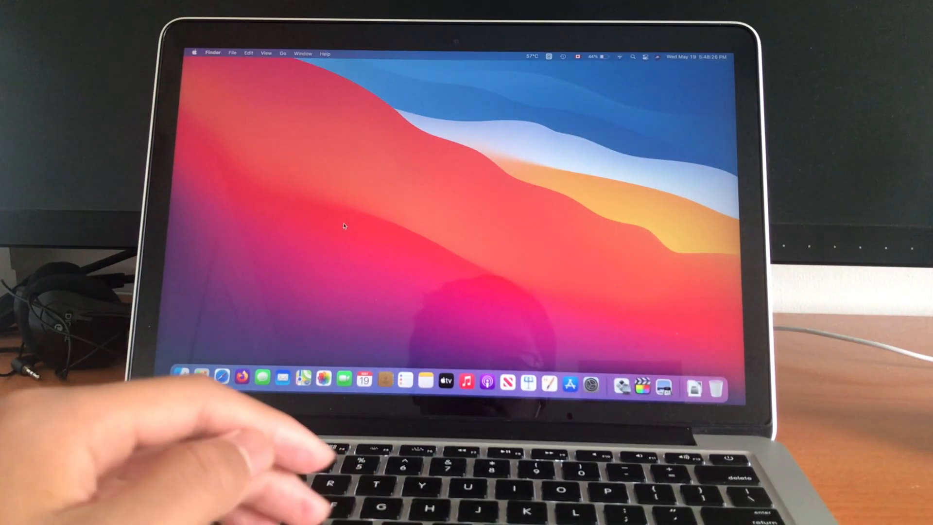
pyautogui.moveTo(203, 376)
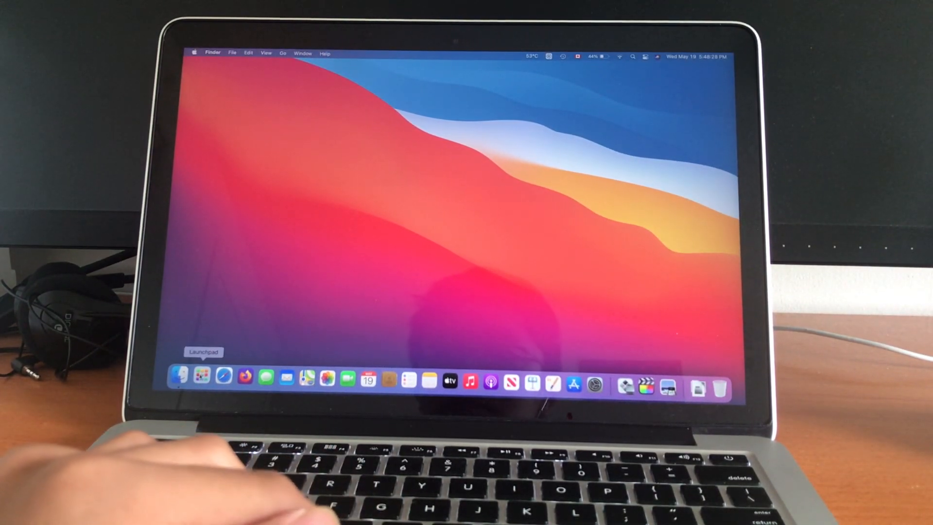
# - Search Spotlight for 'bootcamp assis' and launch Boot Camp Assistant
pyautogui.click(202, 375)
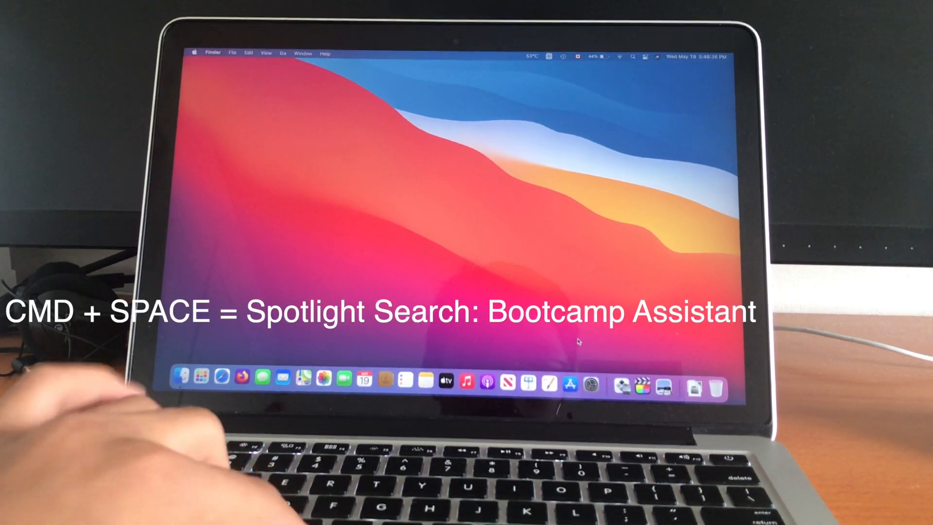
pyautogui.press('cmd+space')
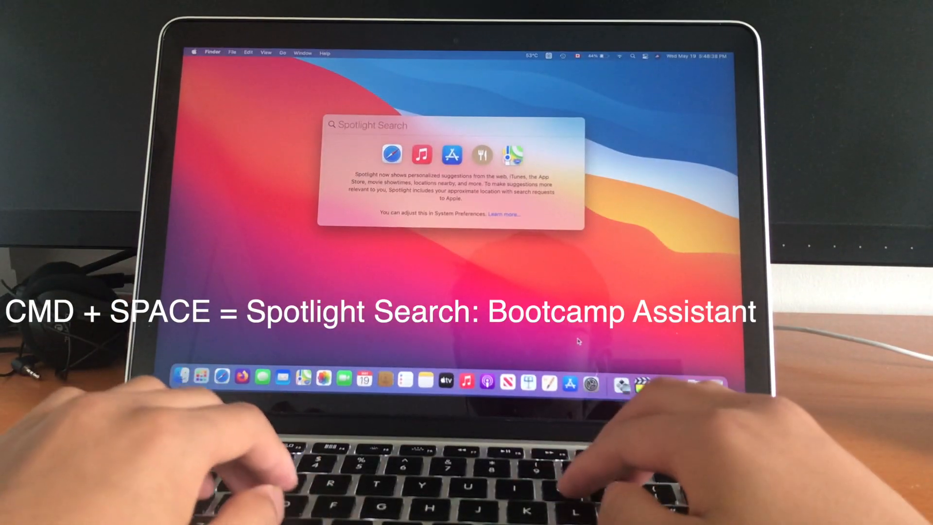
pyautogui.write('bootcamp')
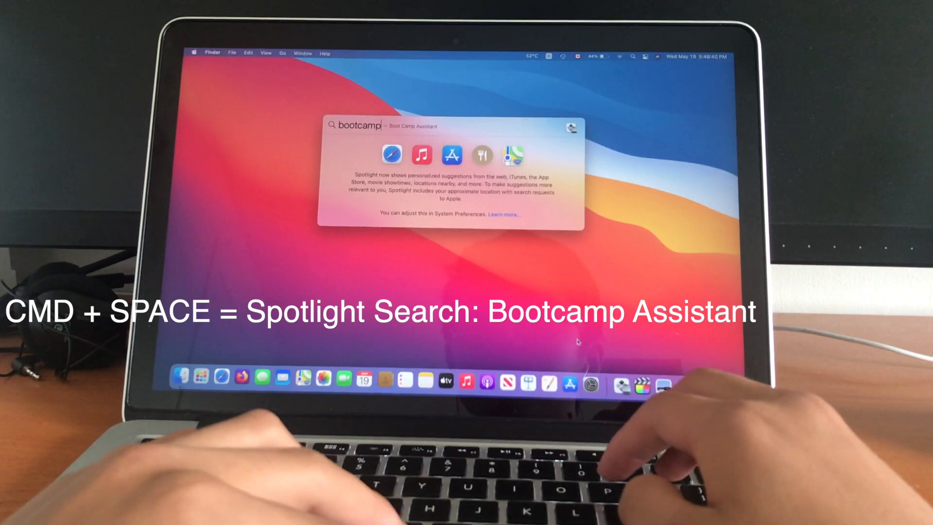
pyautogui.write('assis')
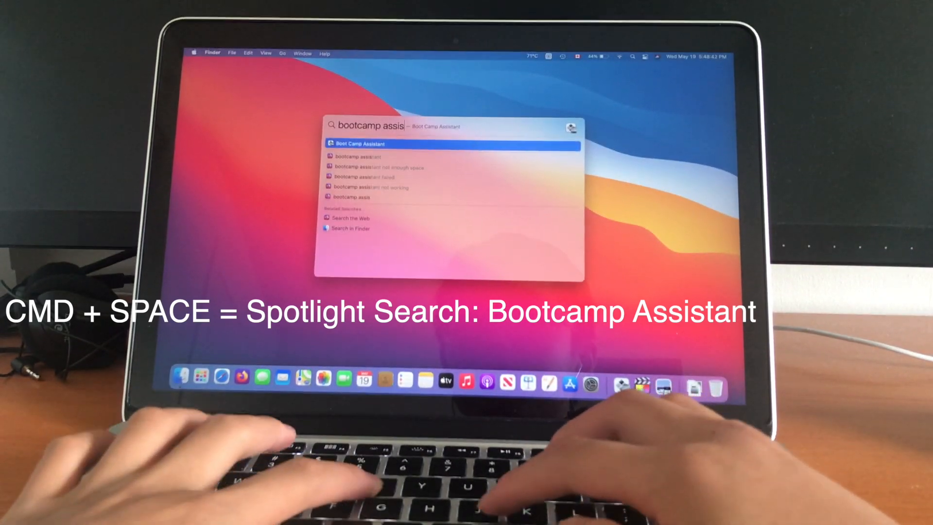
pyautogui.press('Return')
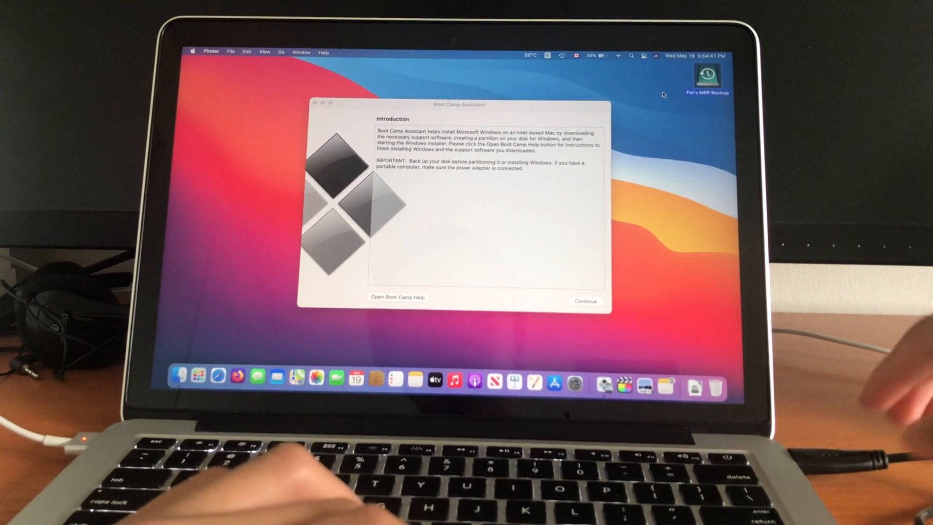
# - Select Win10_21H1_English_x64.iso, keep the 42 GB Windows partition, and start the install
pyautogui.click(585, 301)
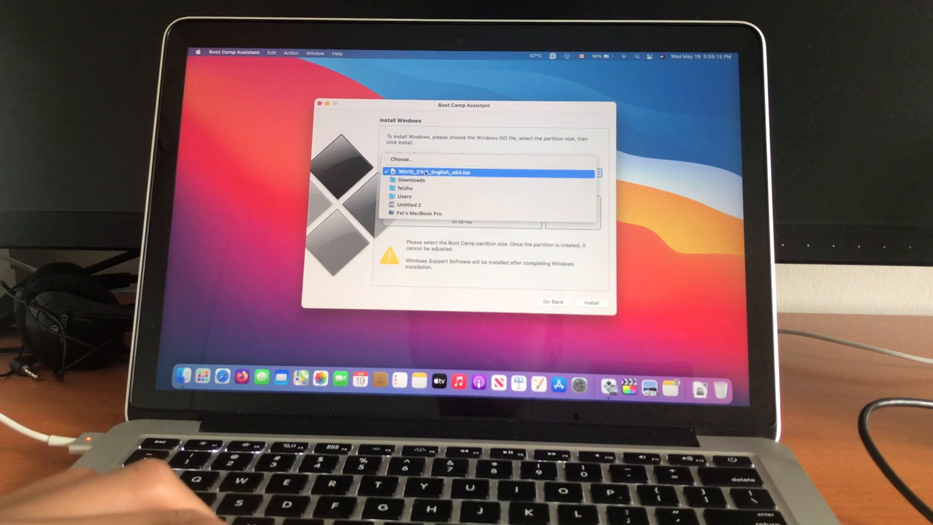
pyautogui.click(434, 172)
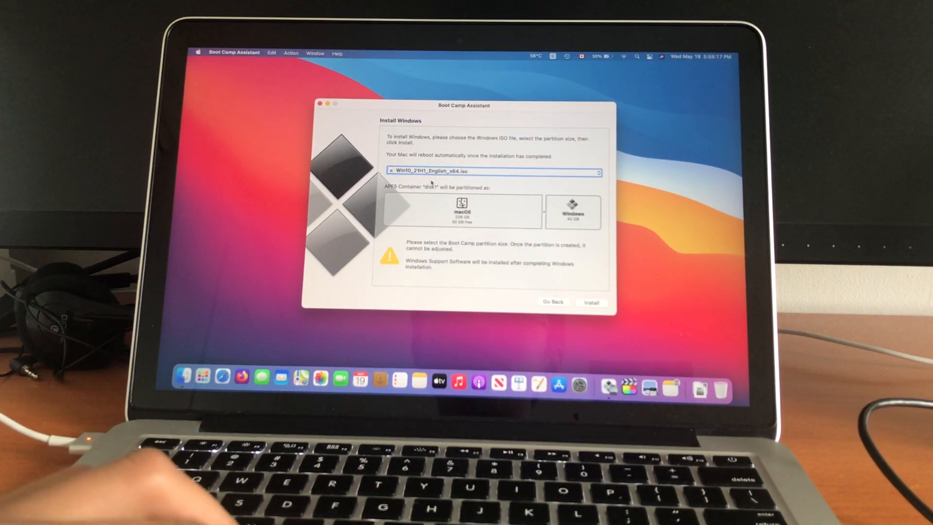
pyautogui.click(492, 171)
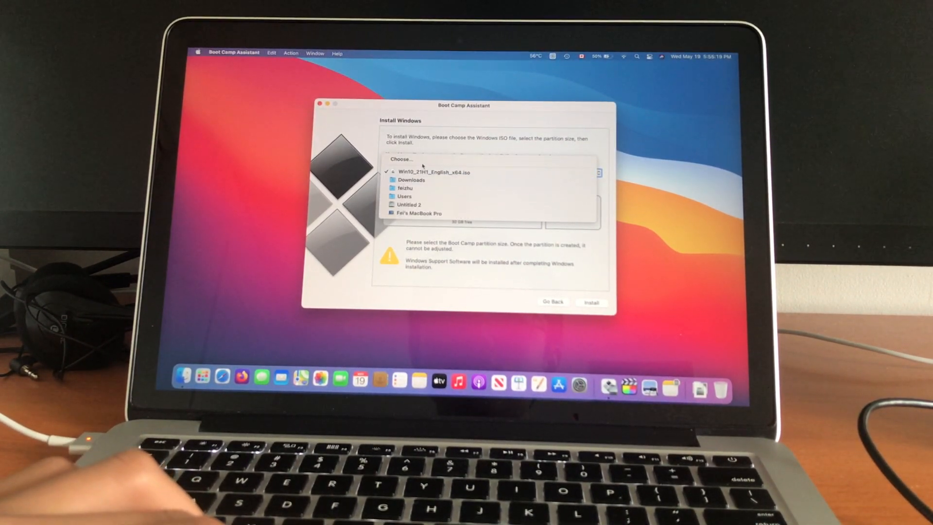
pyautogui.click(434, 172)
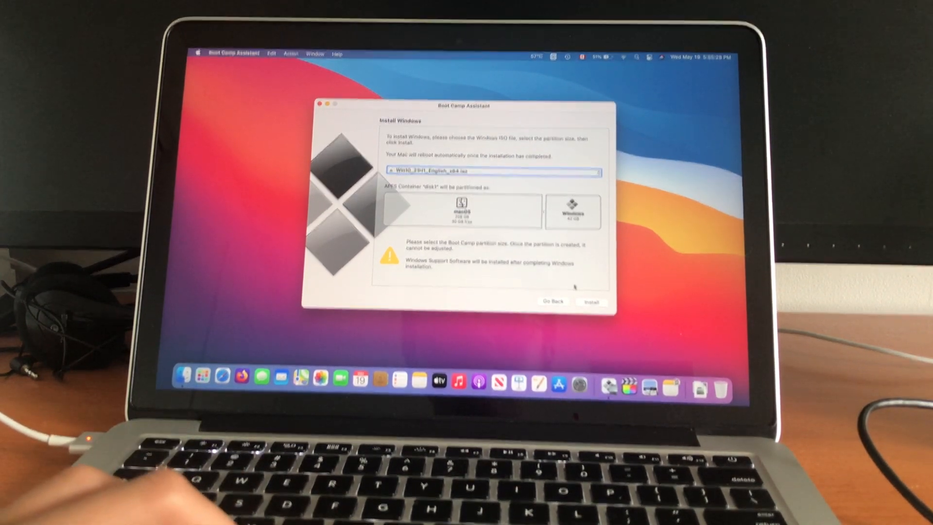
pyautogui.click(590, 301)
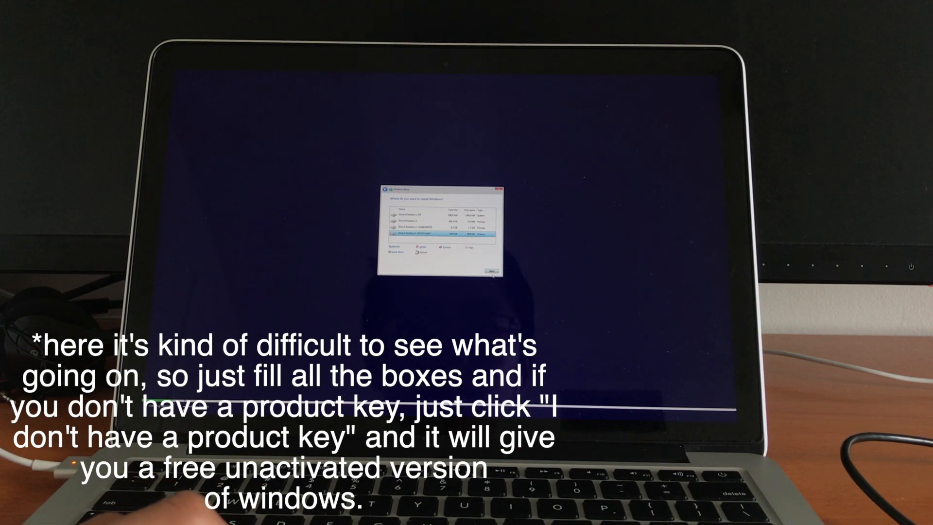
# - Install Windows onto the BOOTCAMP partition and confirm the account password to finish setup
pyautogui.click(490, 271)
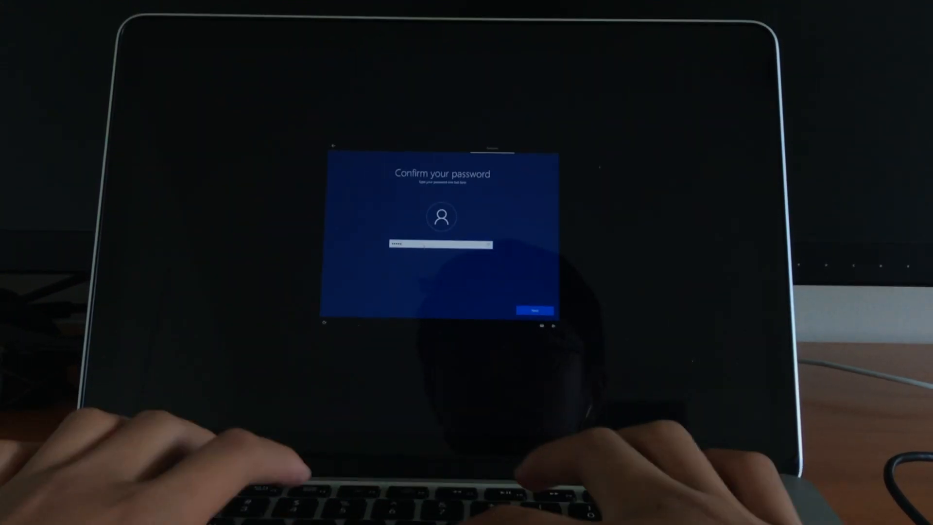
pyautogui.click(534, 311)
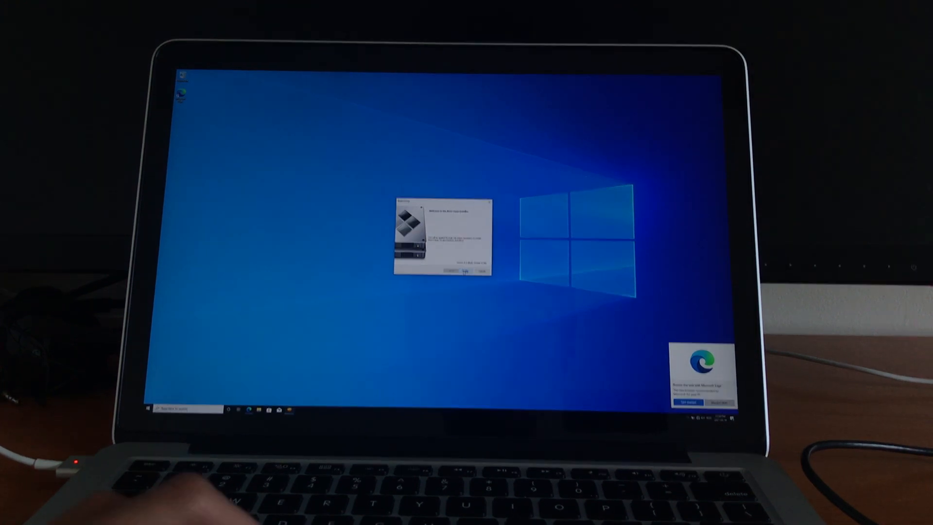
# - Proceed past the Boot Camp installer welcome and start the support software install
pyautogui.click(458, 270)
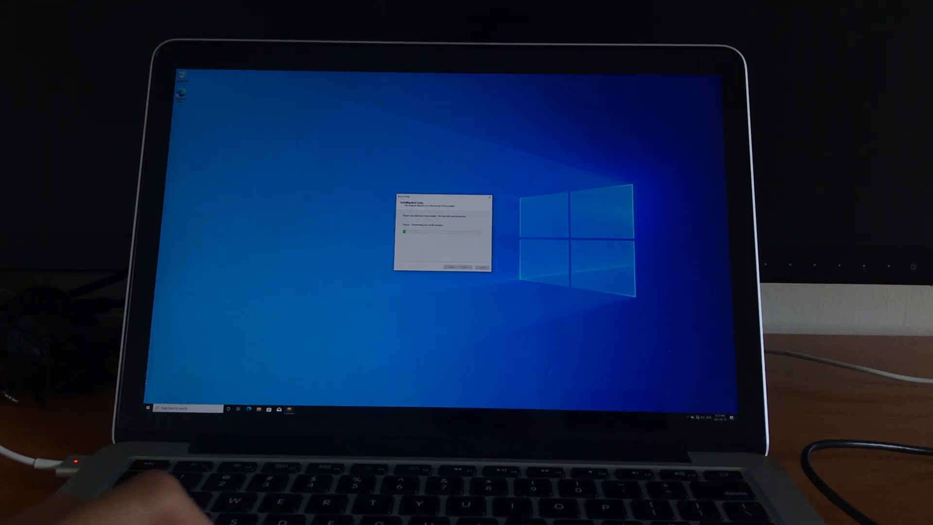
pyautogui.click(145, 408)
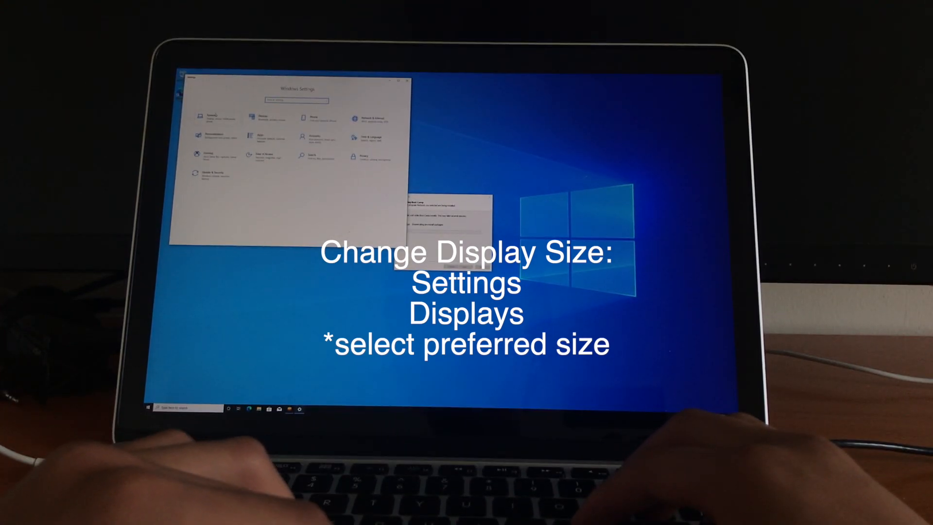
# - Go to Settings > System > Display and pick a preferred scale for text and apps
pyautogui.click(214, 116)
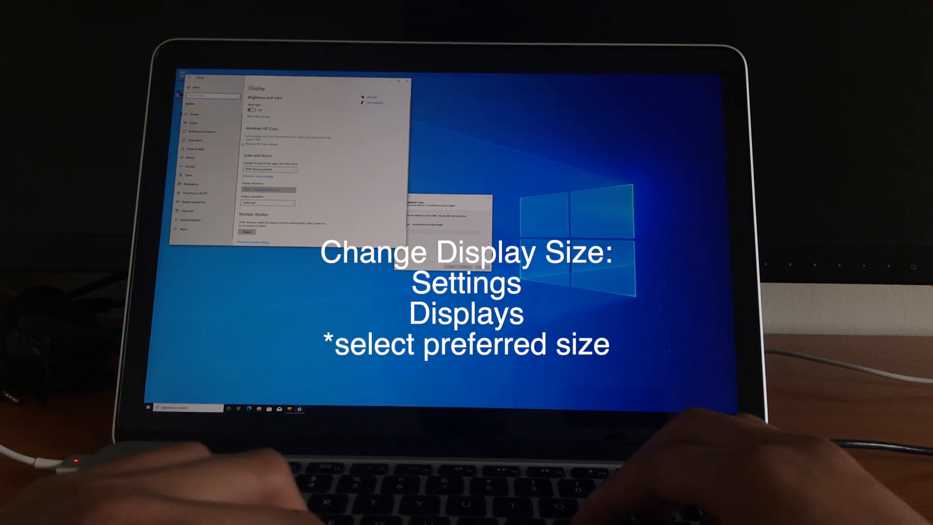
pyautogui.click(269, 169)
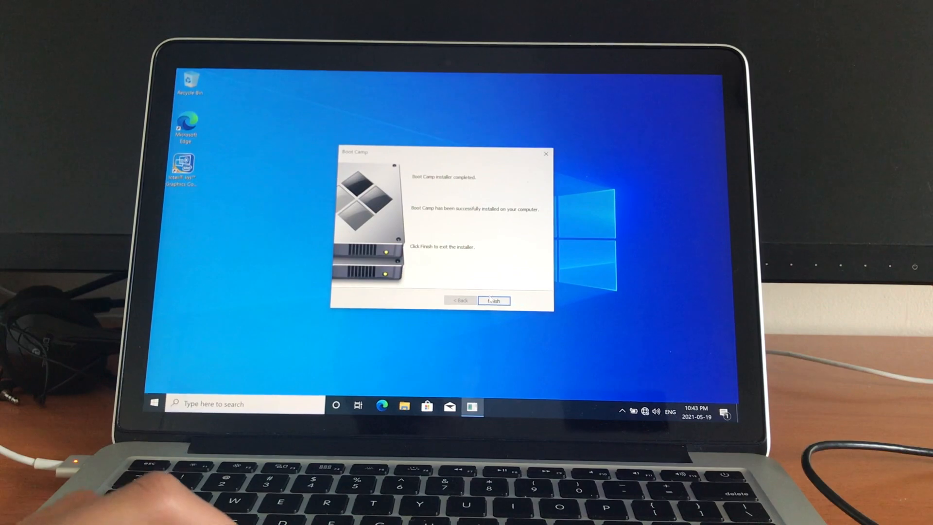
# - Finish the completed Boot Camp installer and accept the restart prompt
pyautogui.click(494, 301)
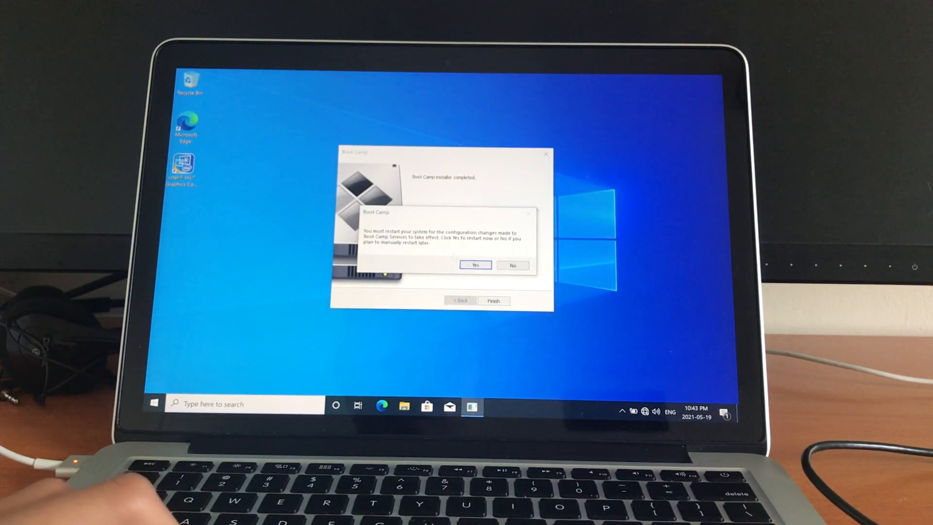
pyautogui.click(475, 265)
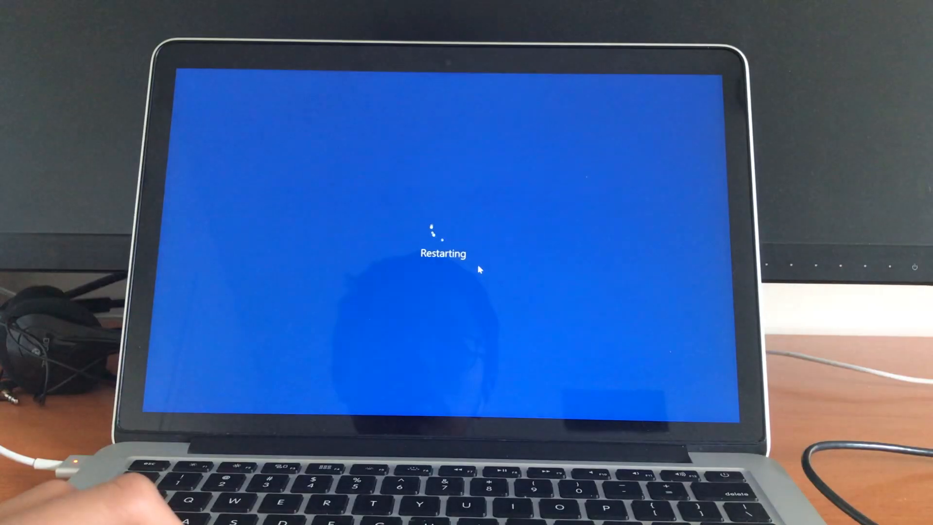